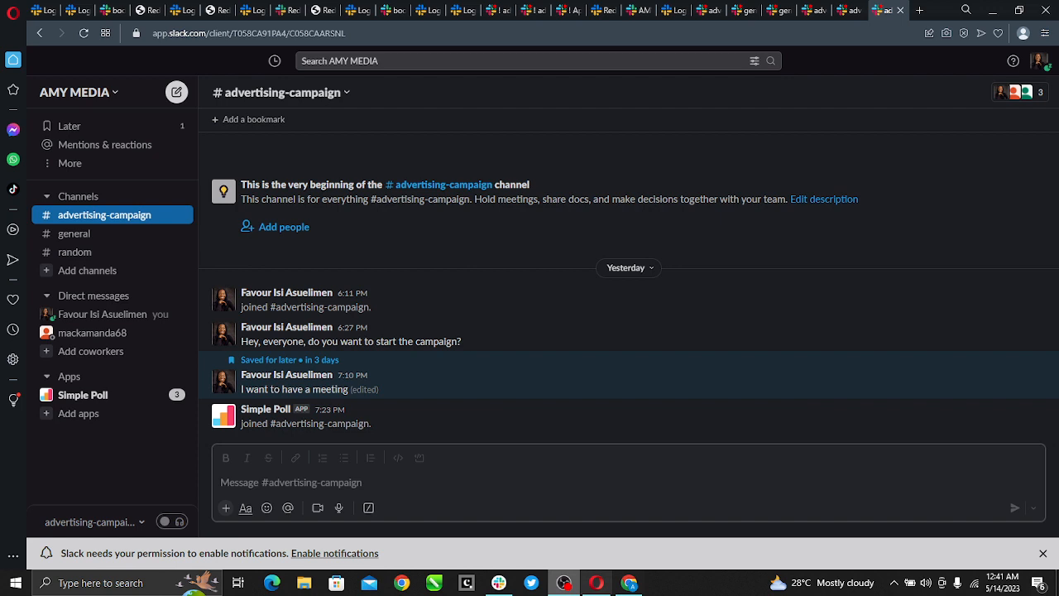
{"action": "mouse_move", "coordinate": [399, 195]}
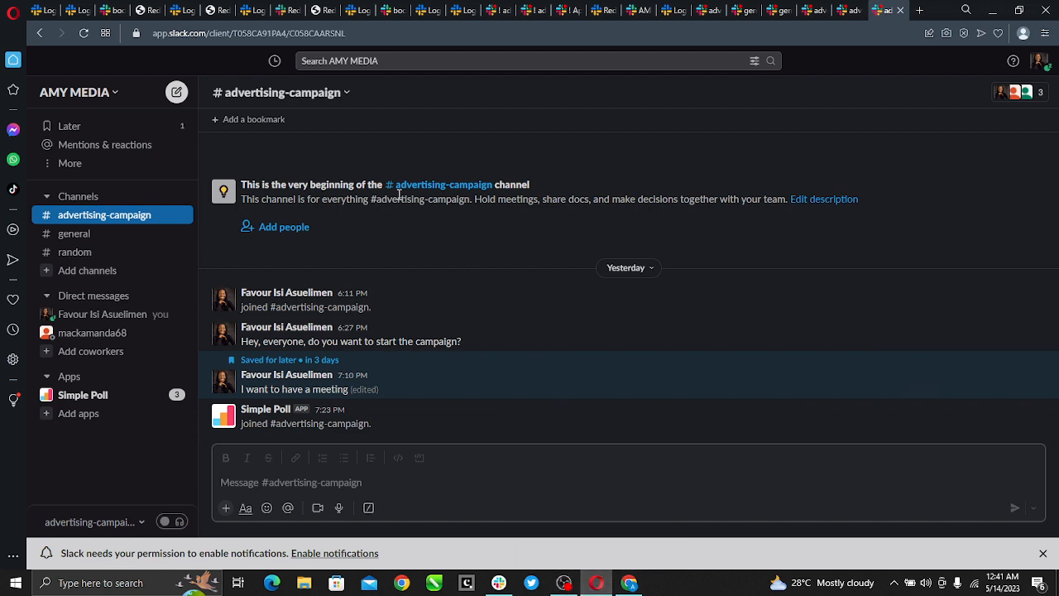
{"action": "mouse_move", "coordinate": [520, 167]}
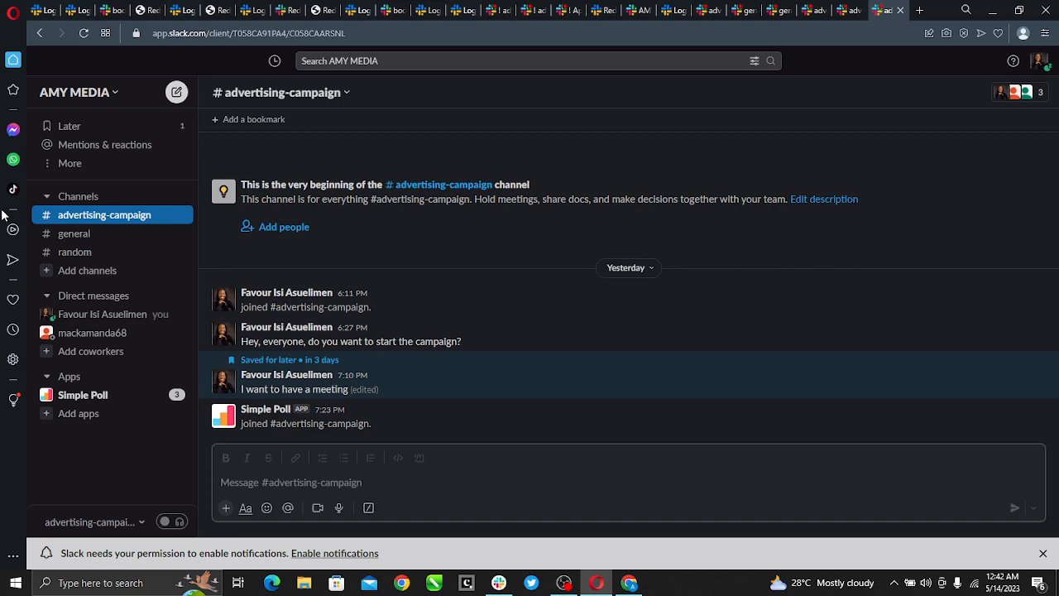
{"action": "mouse_move", "coordinate": [799, 109]}
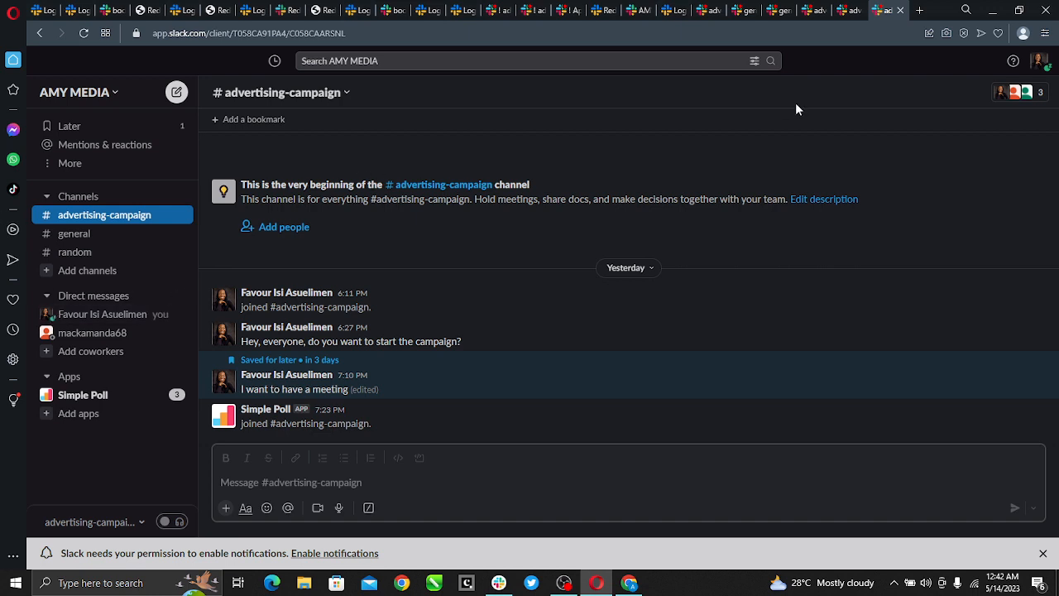
{"action": "mouse_move", "coordinate": [168, 255]}
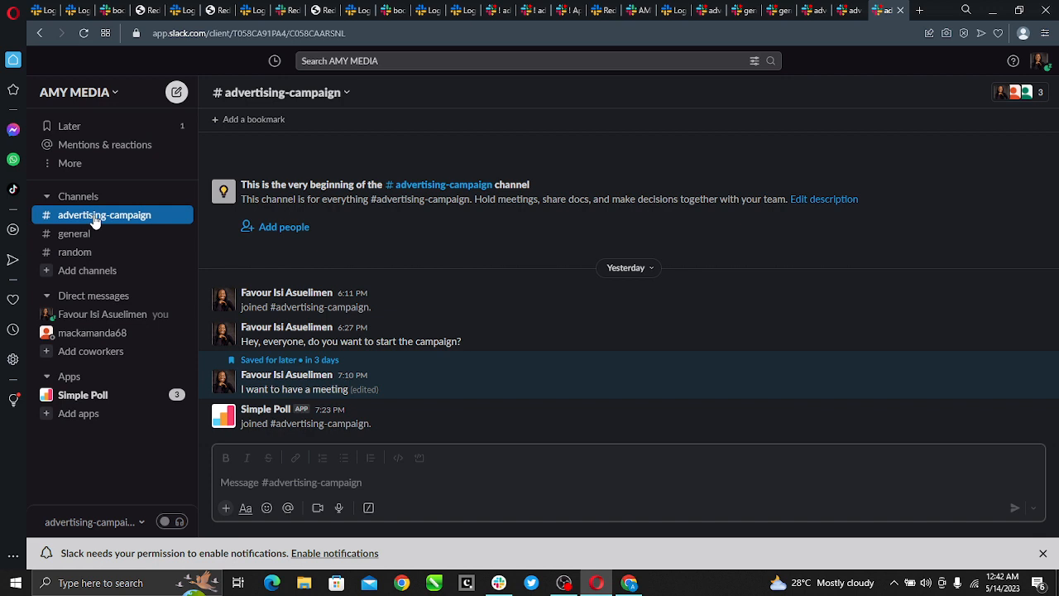
{"action": "mouse_move", "coordinate": [134, 201]}
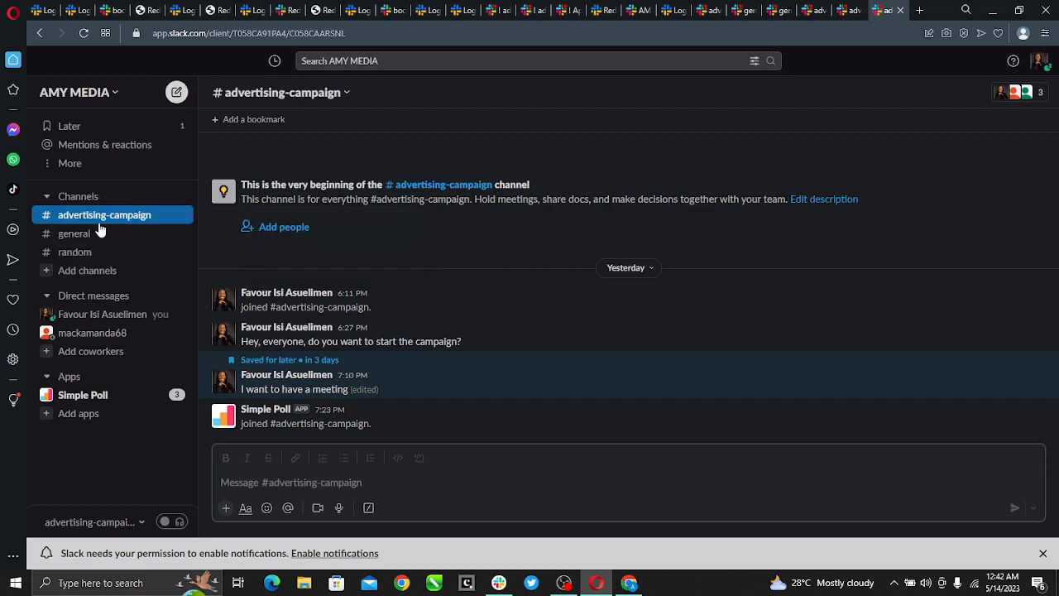
{"action": "mouse_move", "coordinate": [152, 222]}
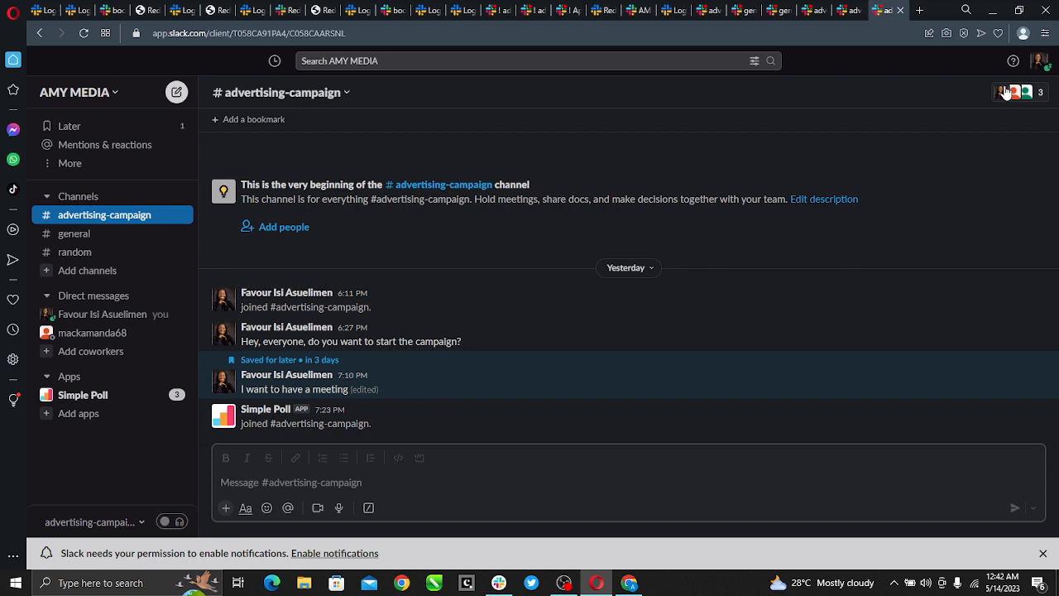
{"action": "mouse_move", "coordinate": [1032, 103]}
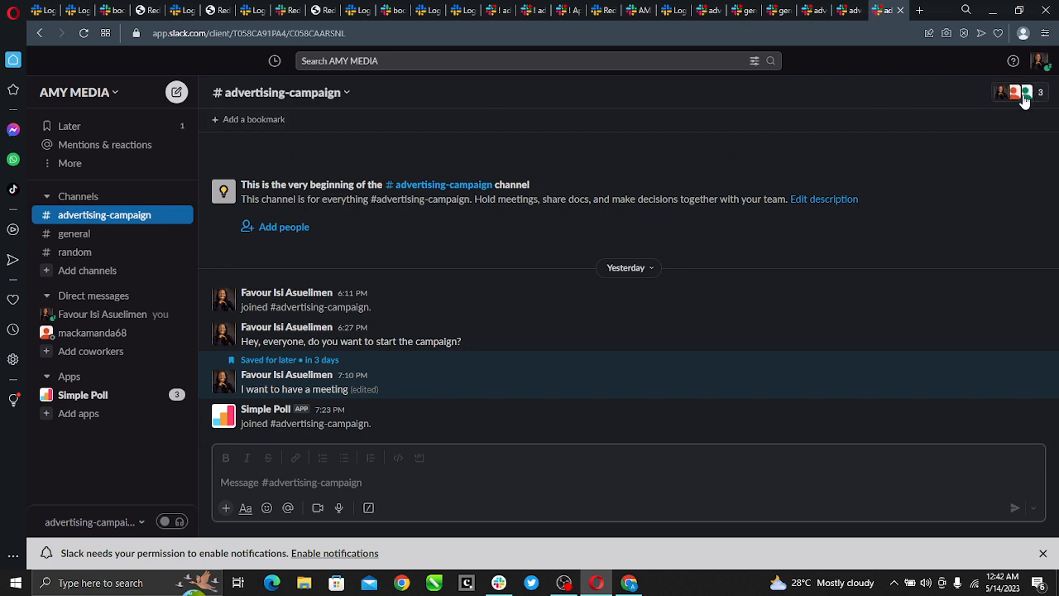
{"action": "mouse_move", "coordinate": [1019, 95]}
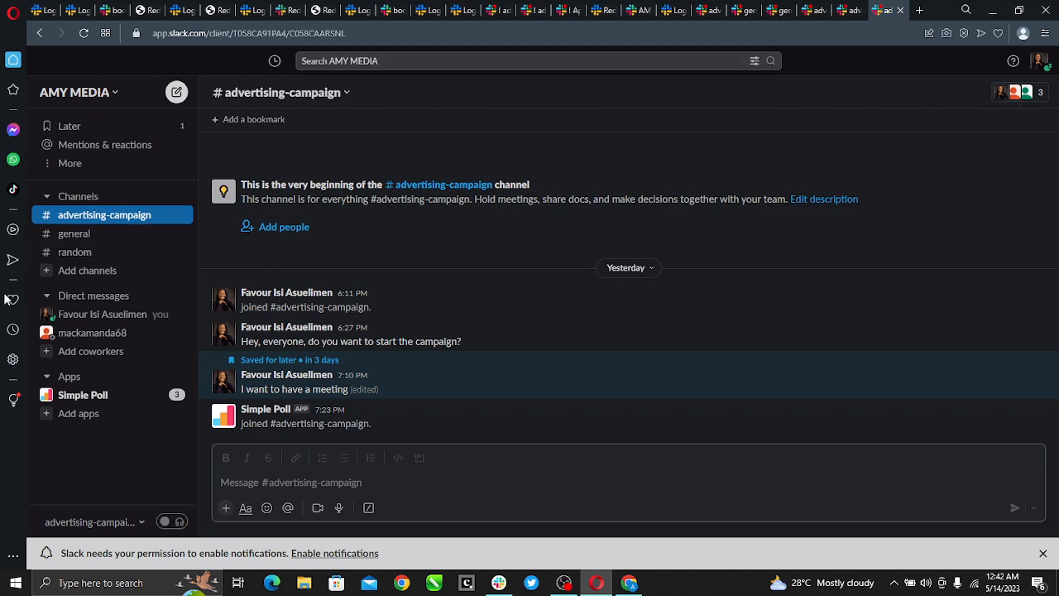
{"action": "mouse_move", "coordinate": [31, 324]}
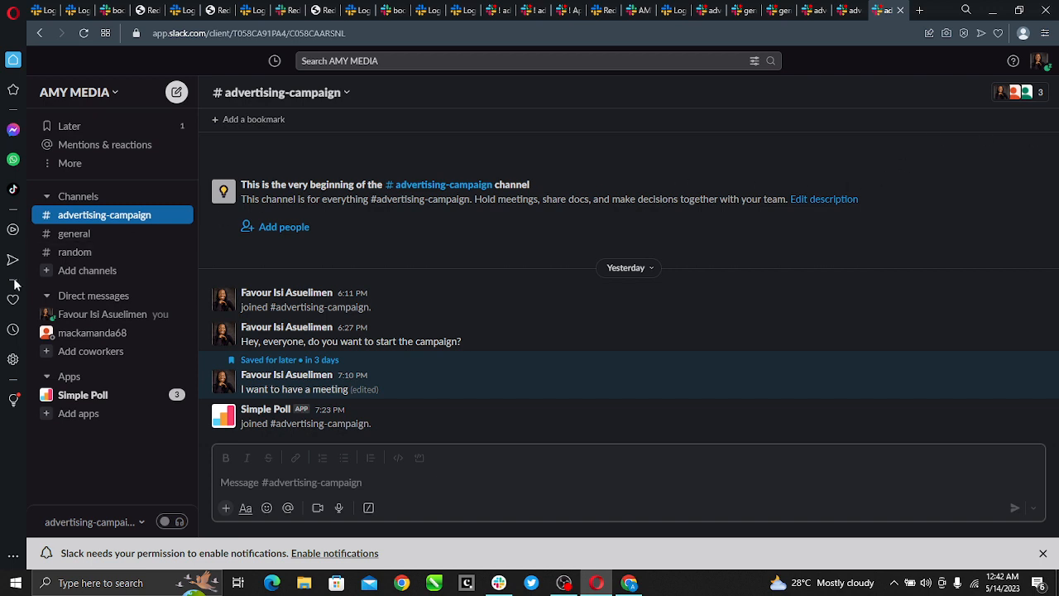
{"action": "mouse_move", "coordinate": [1024, 106]}
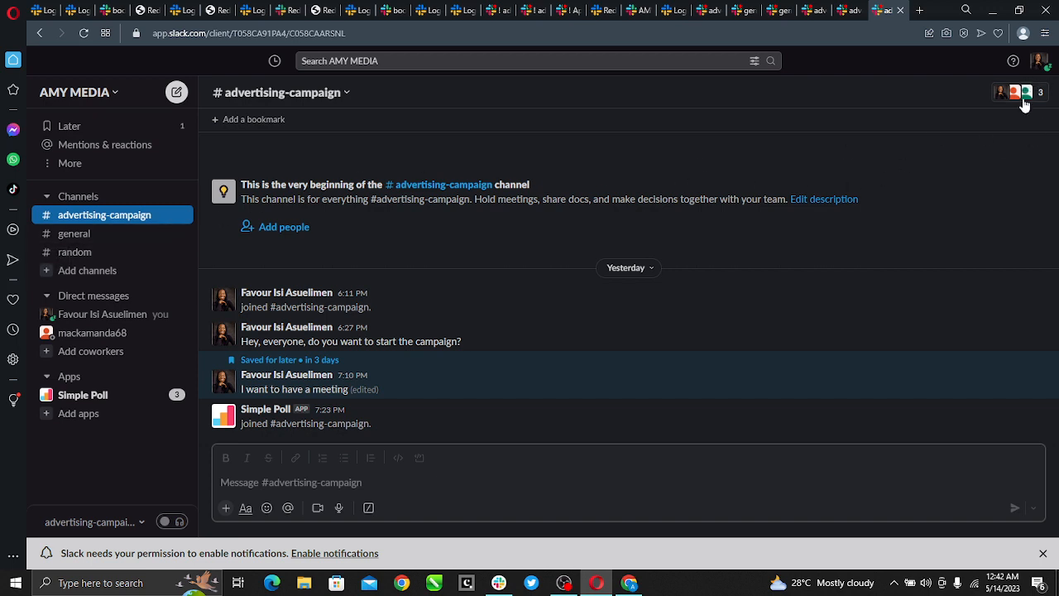
{"action": "mouse_move", "coordinate": [1017, 93]}
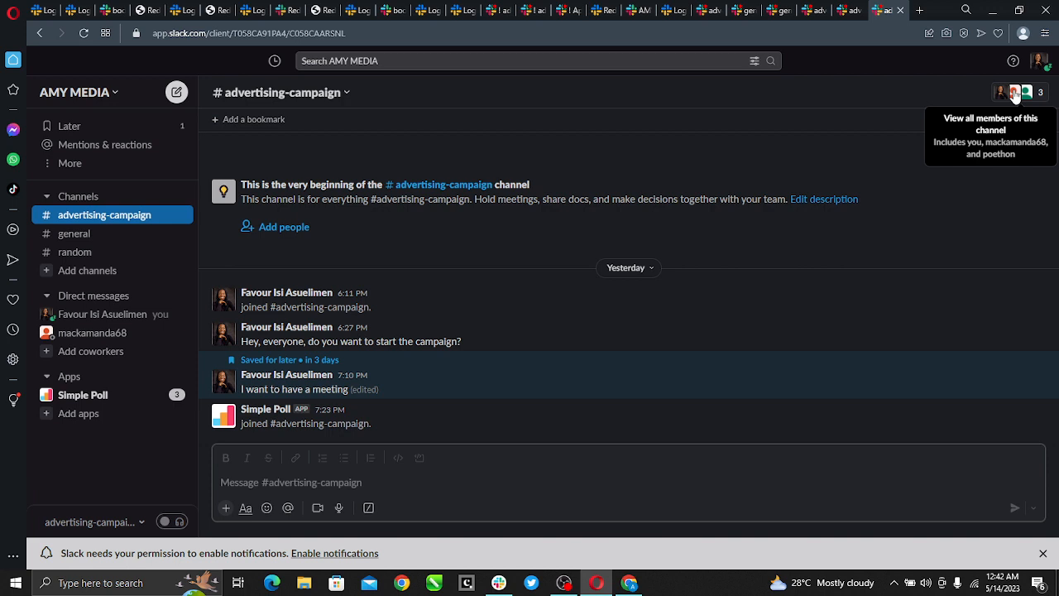
{"action": "mouse_move", "coordinate": [1016, 106]}
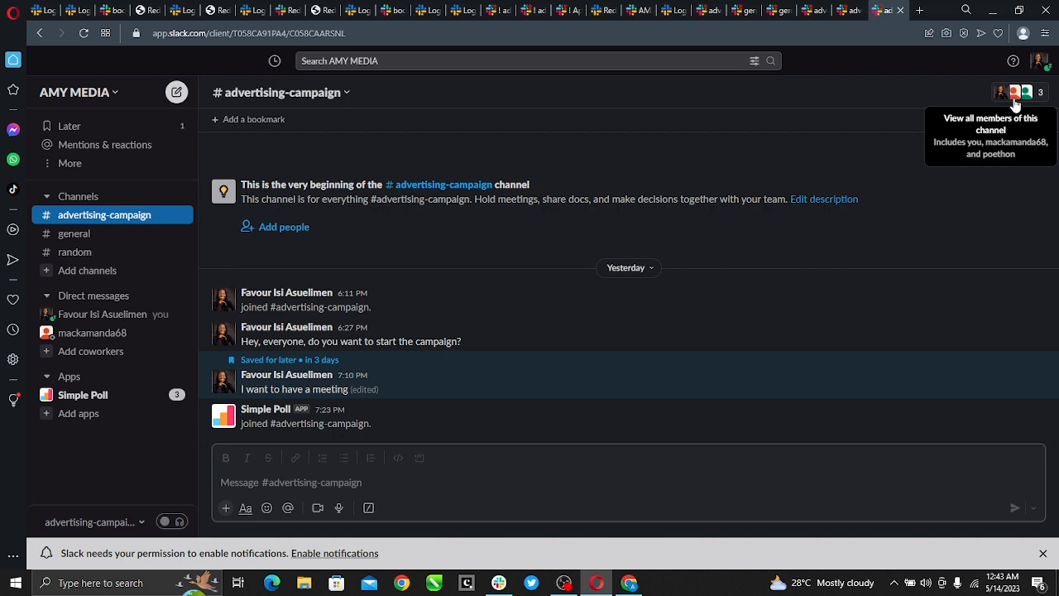
{"action": "left_click", "coordinate": [1017, 93]}
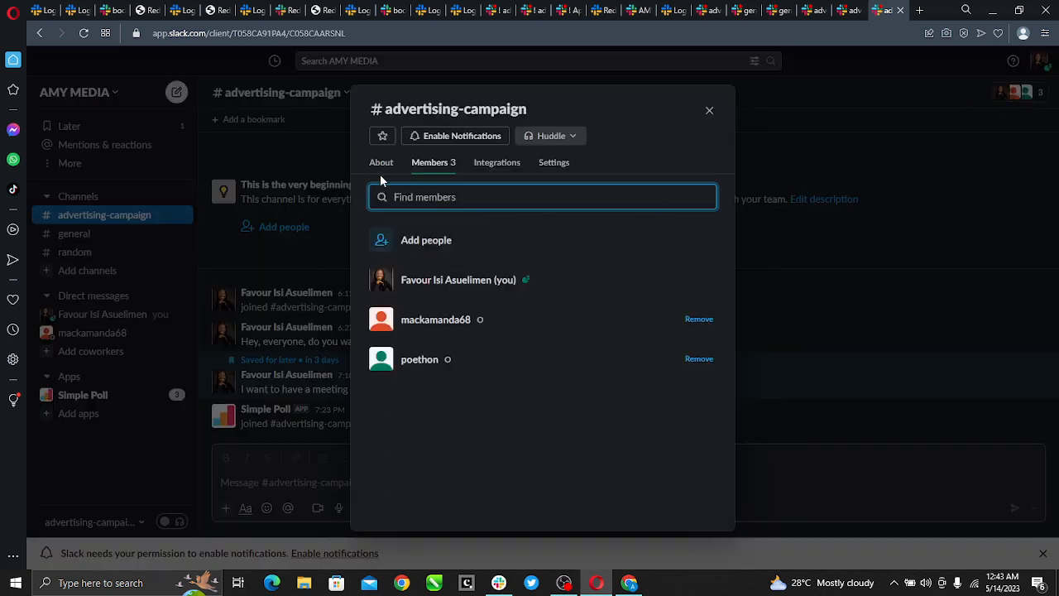
{"action": "left_click", "coordinate": [381, 162]}
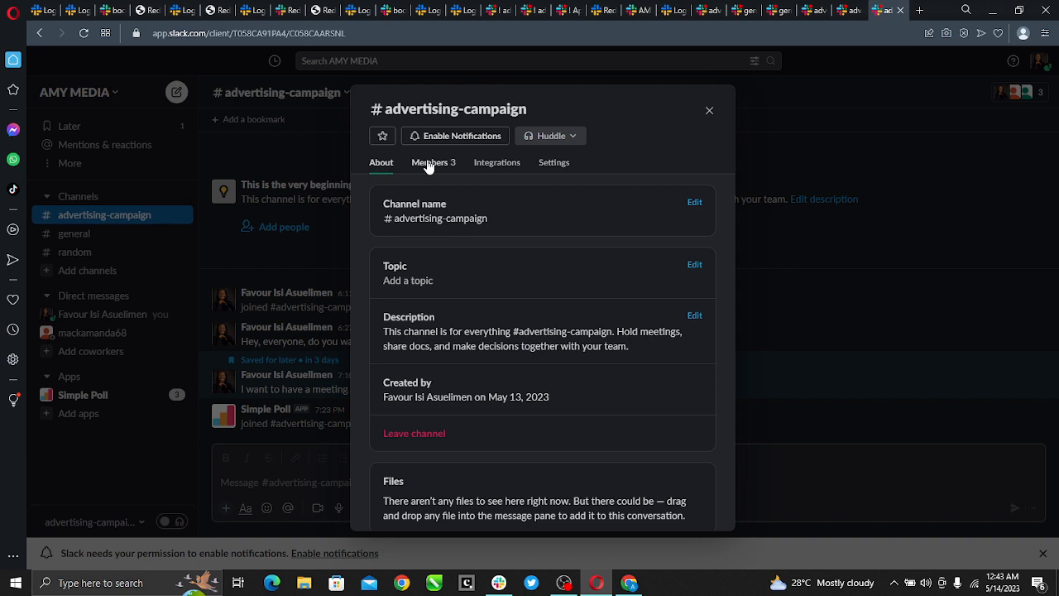
{"action": "mouse_move", "coordinate": [444, 175]}
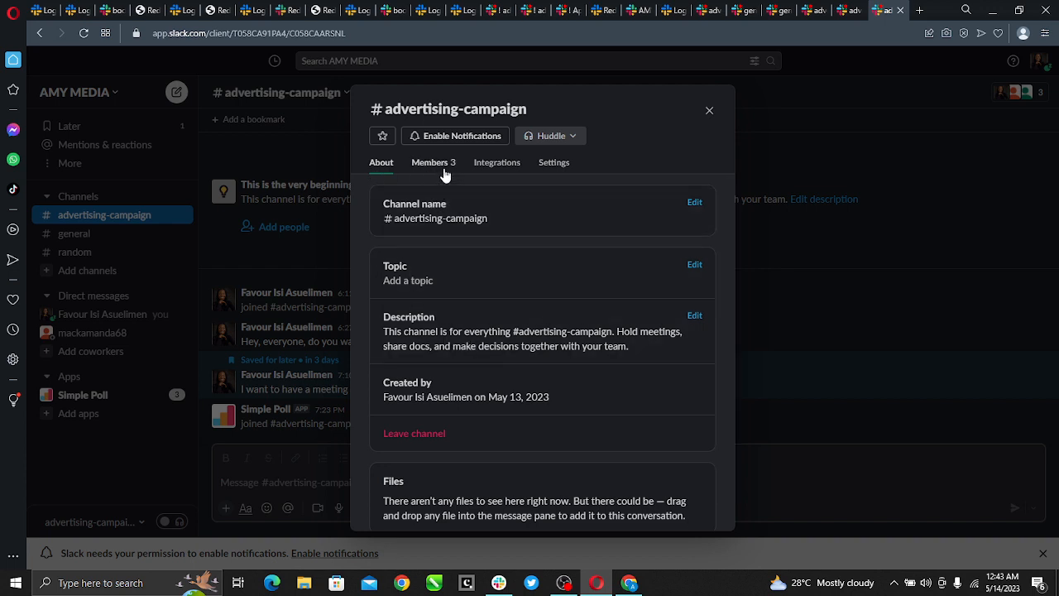
{"action": "left_click", "coordinate": [497, 162]}
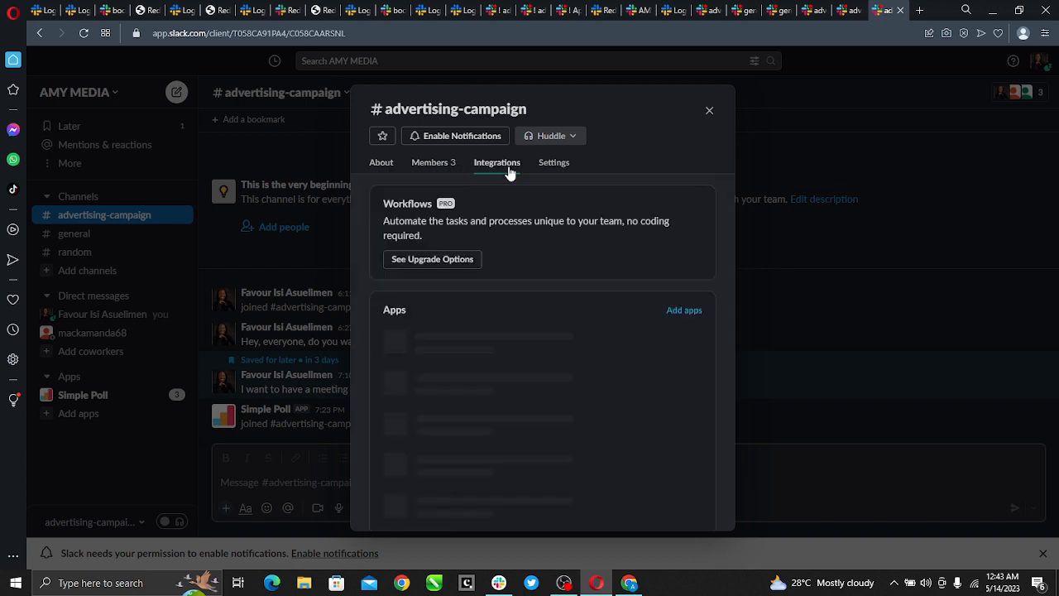
{"action": "left_click", "coordinate": [553, 162]}
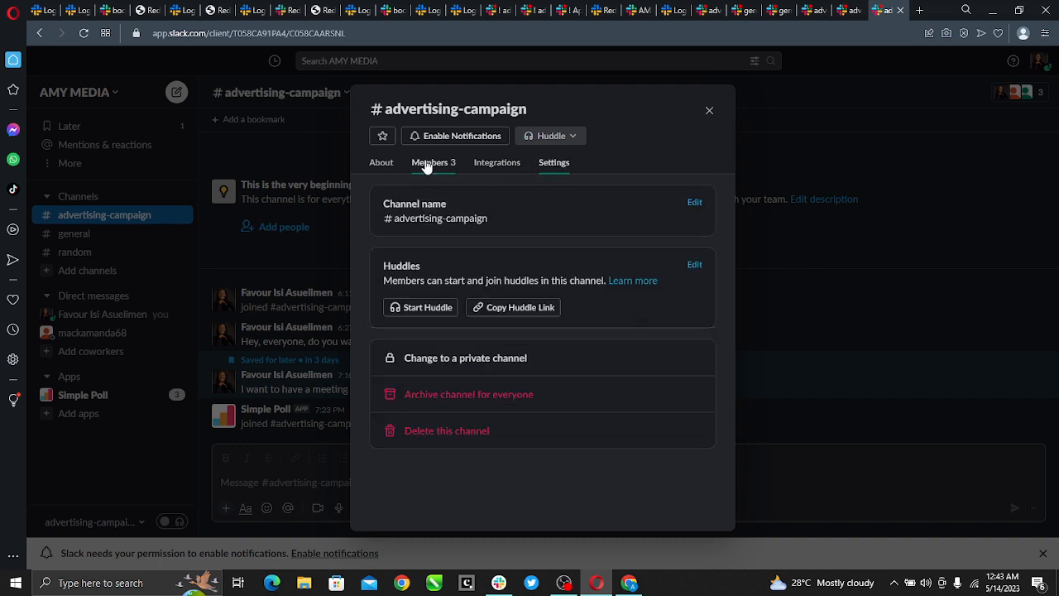
{"action": "left_click", "coordinate": [428, 162]}
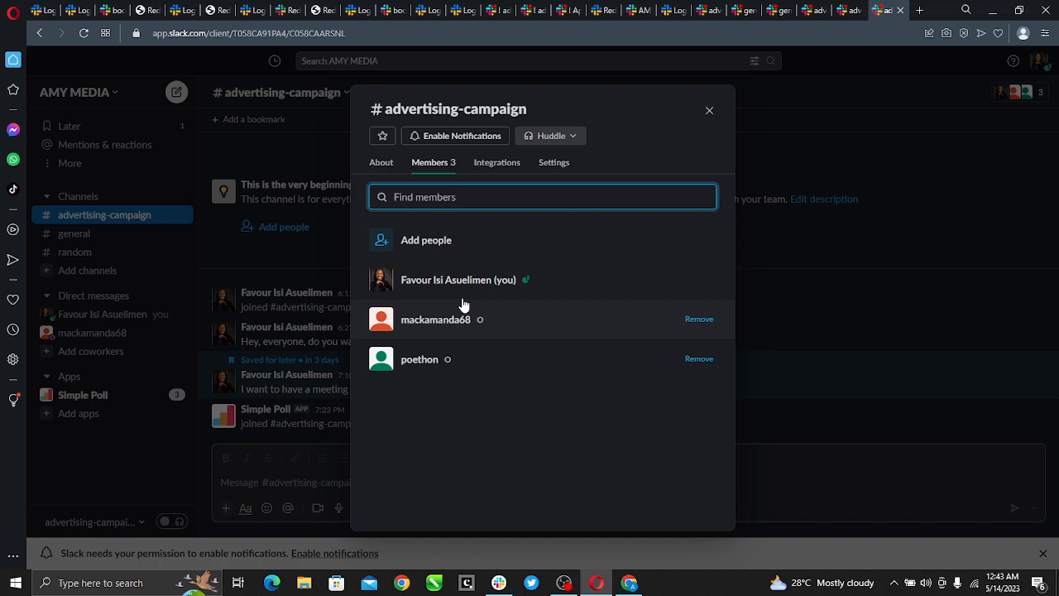
{"action": "mouse_move", "coordinate": [503, 284]}
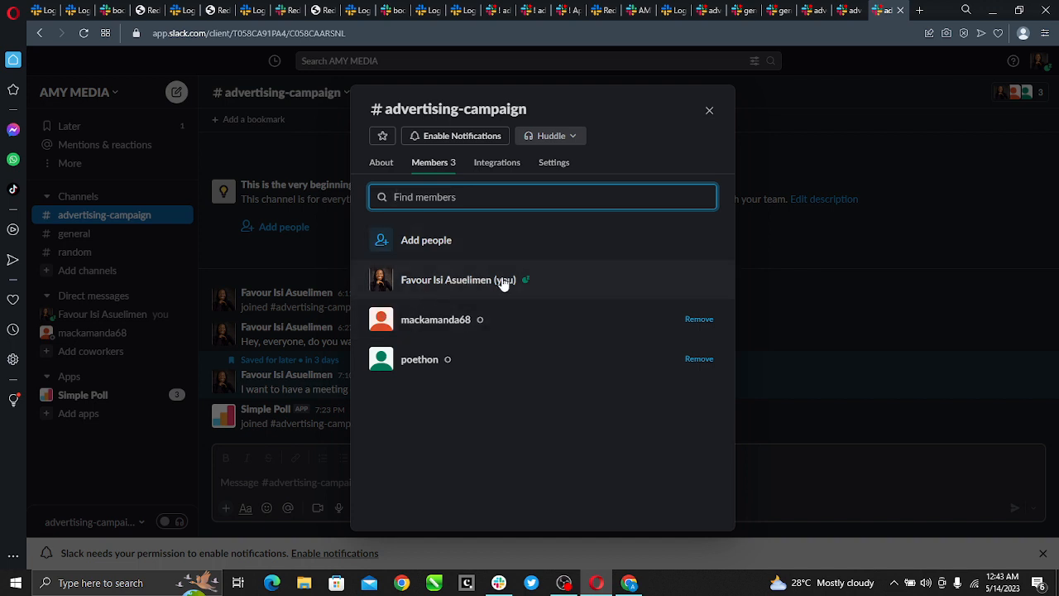
{"action": "mouse_move", "coordinate": [558, 374]}
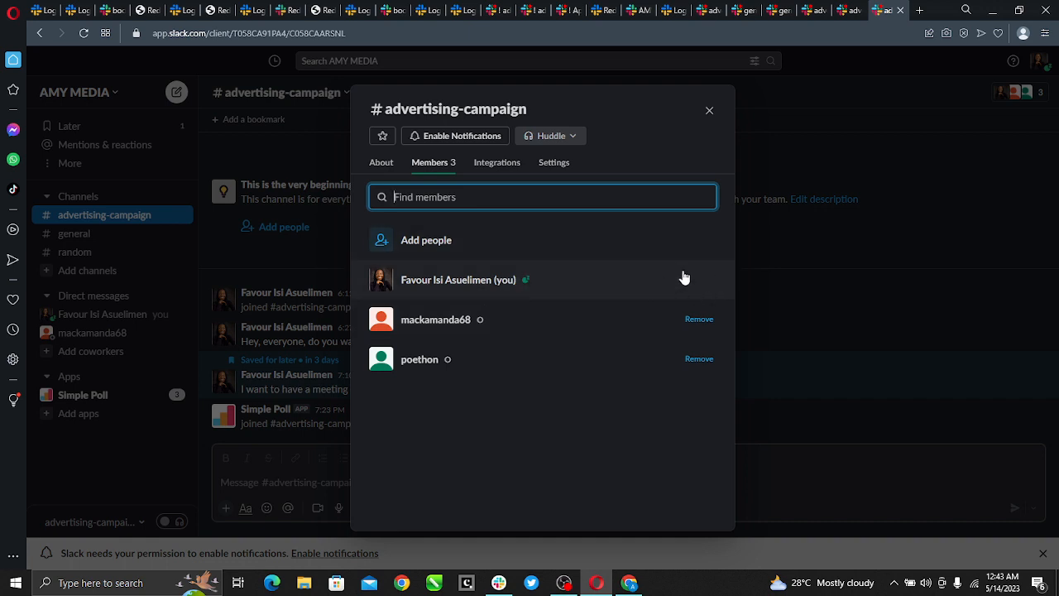
{"action": "mouse_move", "coordinate": [708, 282]}
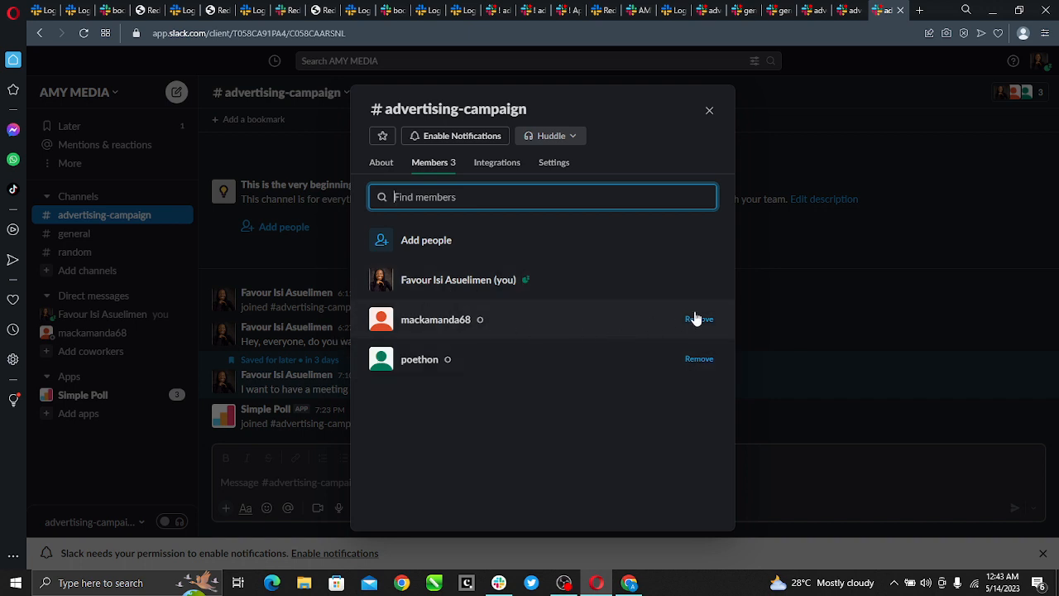
{"action": "mouse_move", "coordinate": [489, 375]}
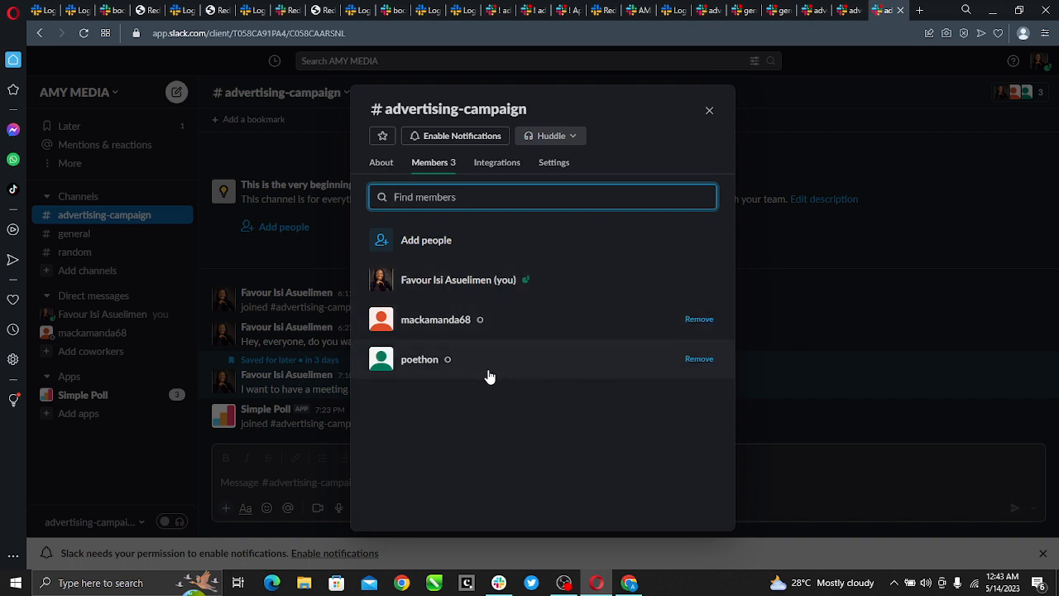
{"action": "mouse_move", "coordinate": [576, 380]}
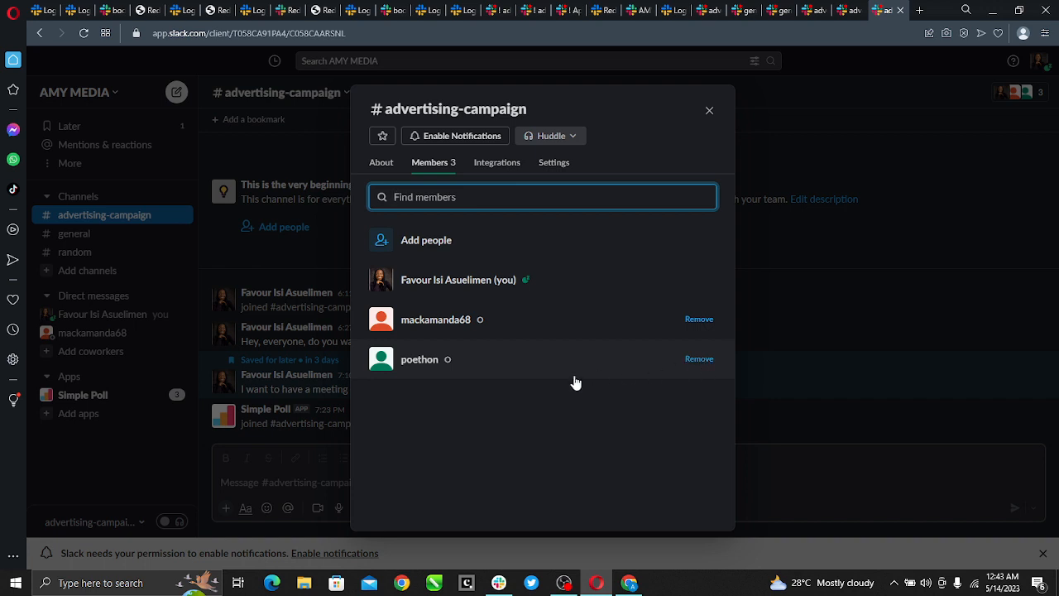
{"action": "mouse_move", "coordinate": [584, 393]}
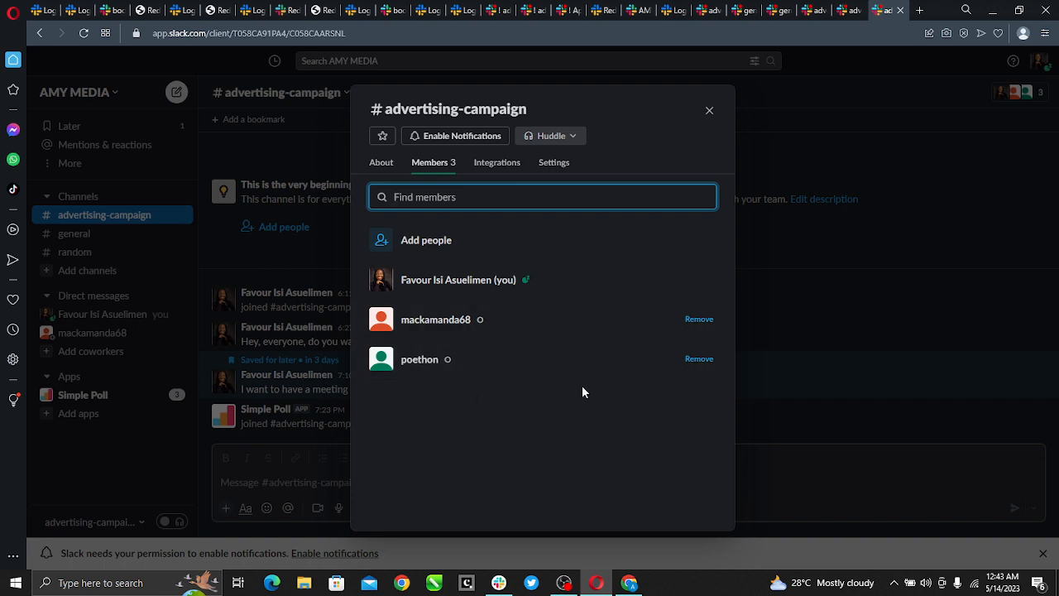
{"action": "mouse_move", "coordinate": [698, 359]}
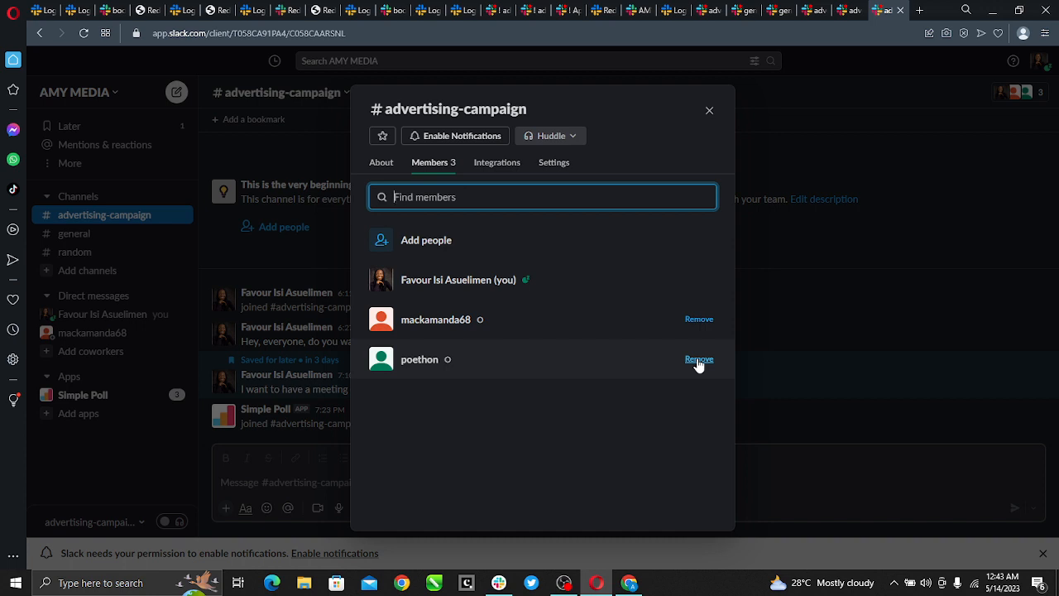
Start removing poethon from #advertising-campaign, bringing up the removal confirmation prompt
{"action": "left_click", "coordinate": [699, 359]}
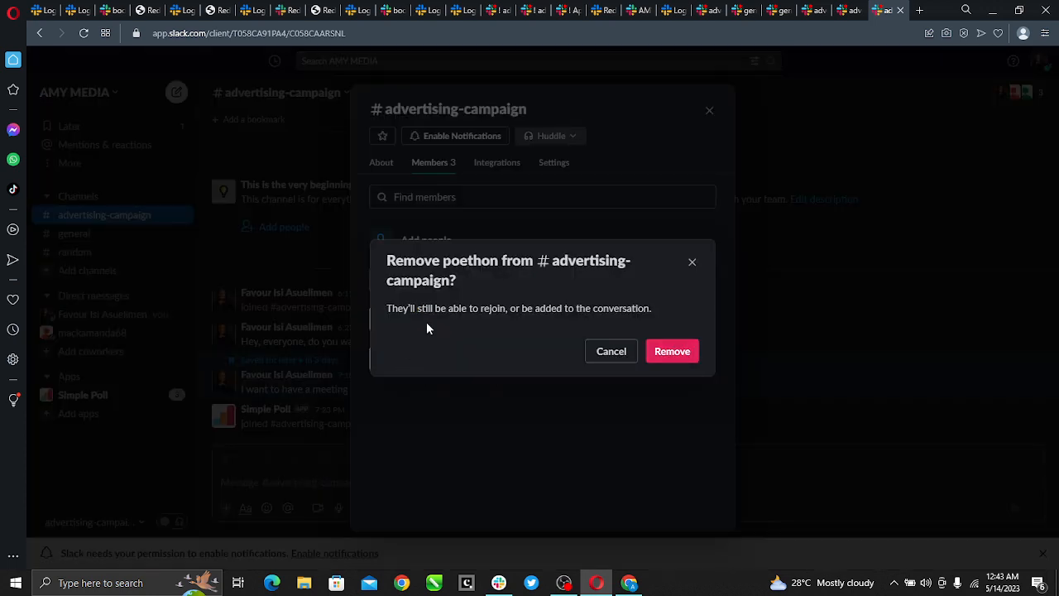
{"action": "mouse_move", "coordinate": [585, 331]}
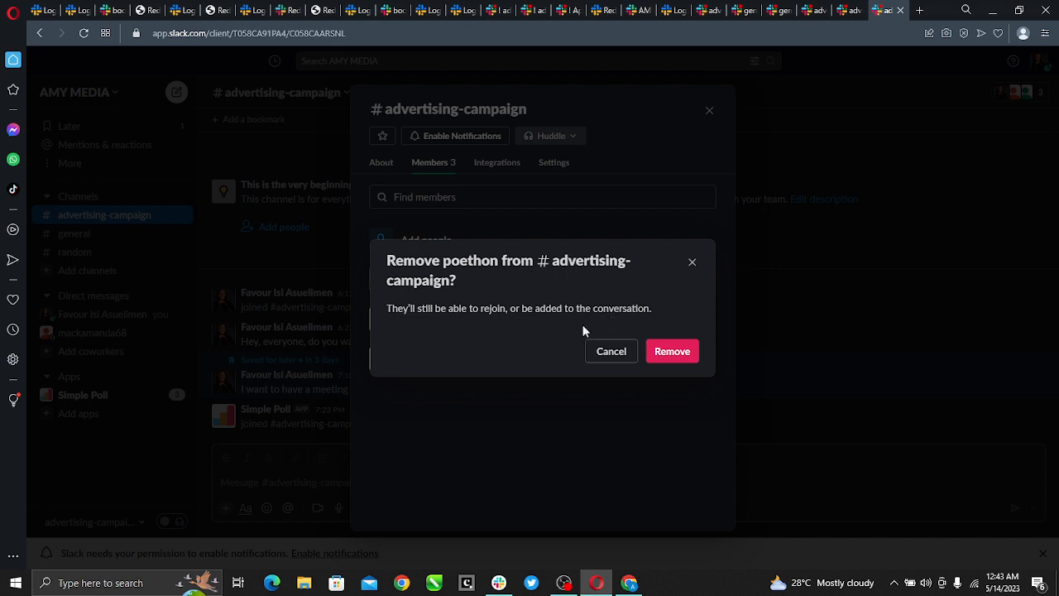
{"action": "mouse_move", "coordinate": [532, 303]}
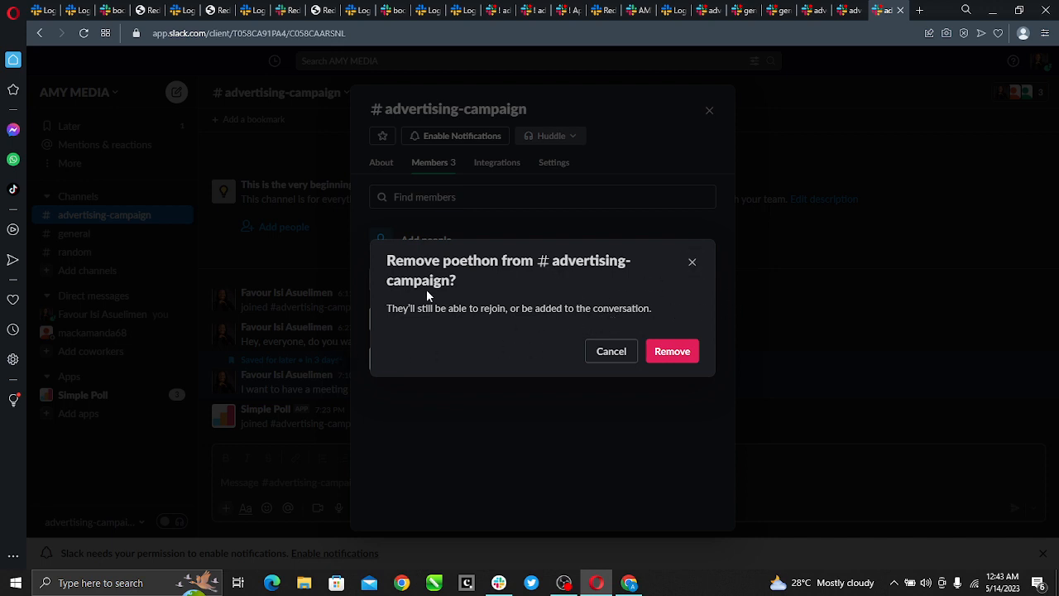
{"action": "mouse_move", "coordinate": [670, 353]}
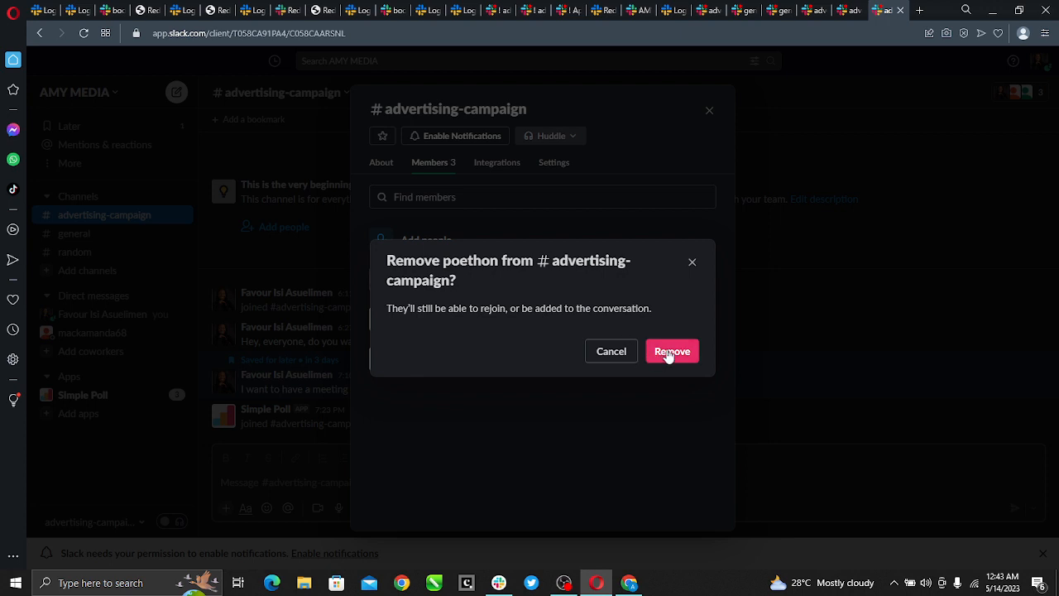